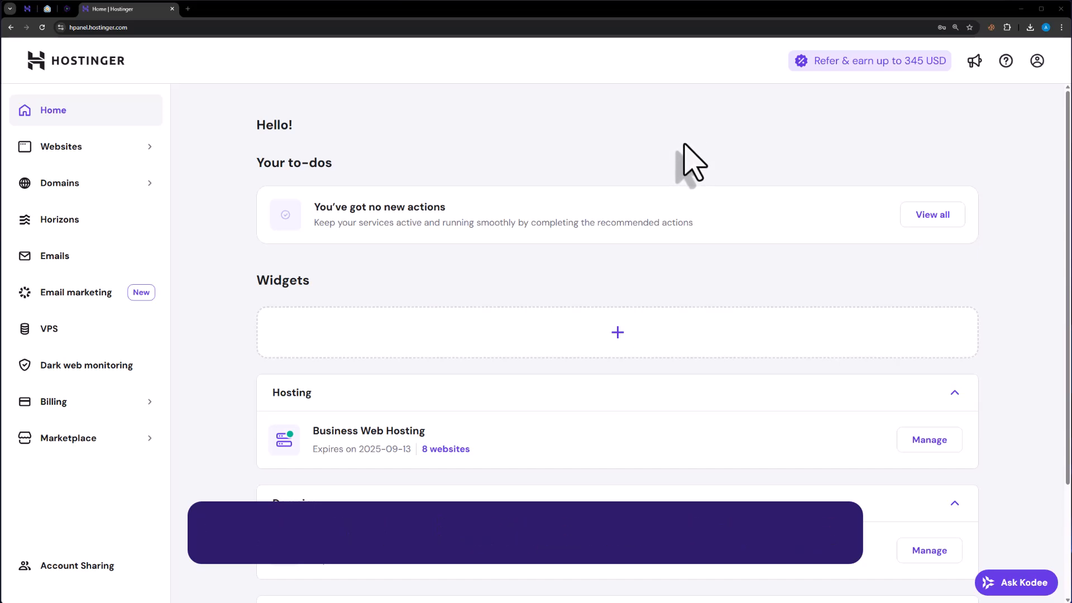
# Step: Scroll the home page and manage the Business Web Hosting plan's atharweb.com site
pyautogui.scroll(-3)
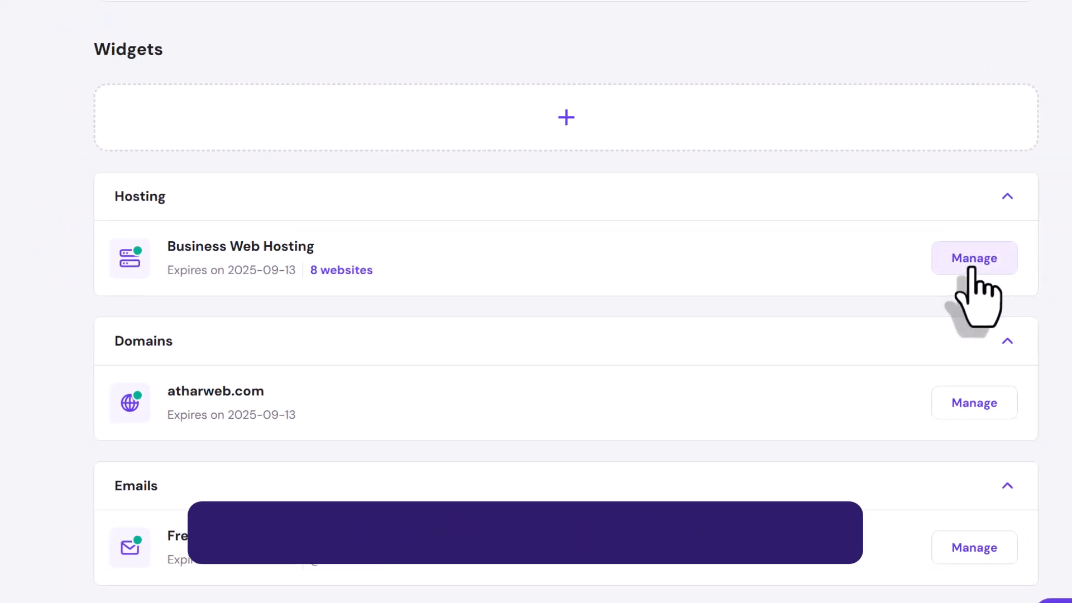
pyautogui.click(974, 258)
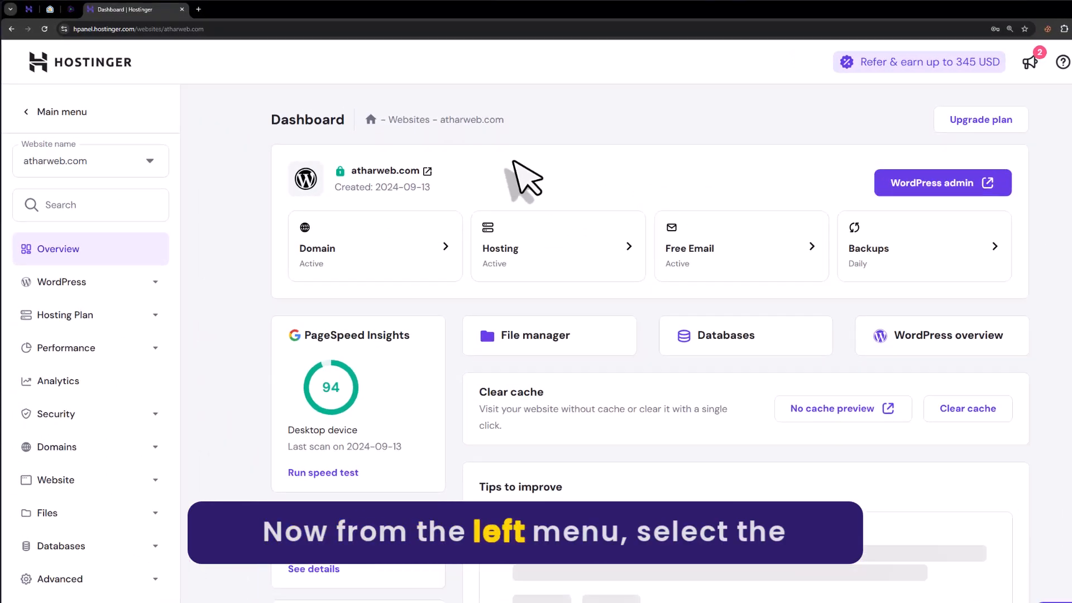
# Step: Switch to newdomain.atharweb.com and go to WordPress > Staging
pyautogui.click(89, 160)
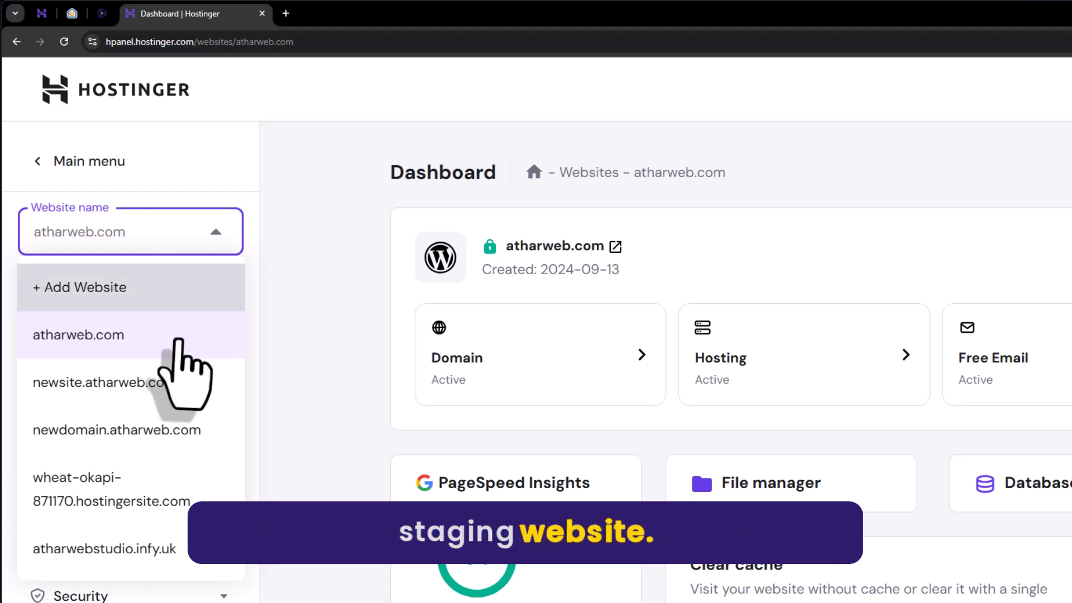
pyautogui.click(116, 430)
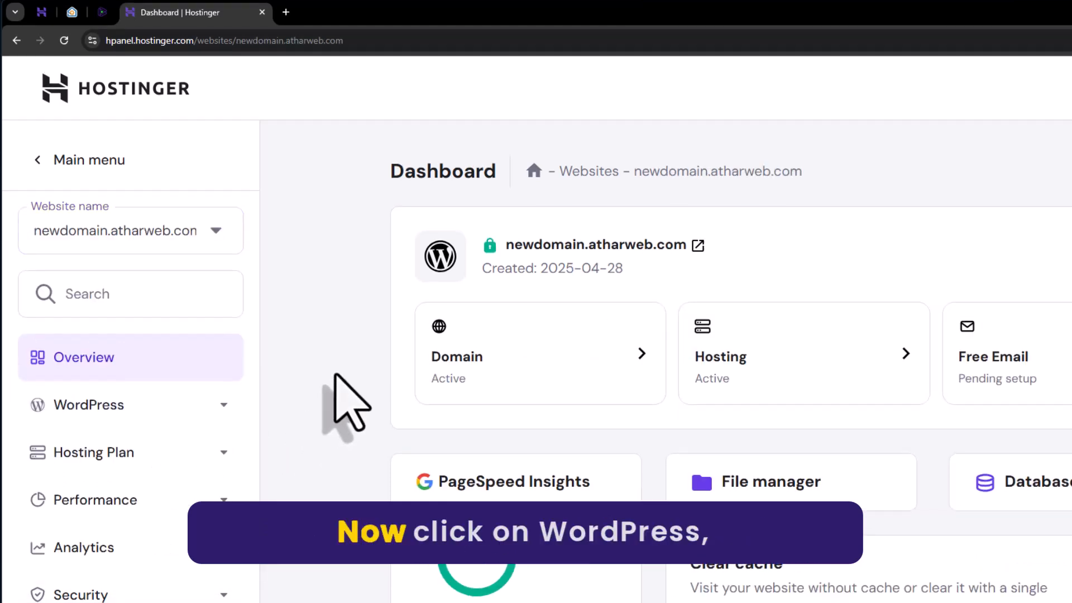
pyautogui.click(88, 404)
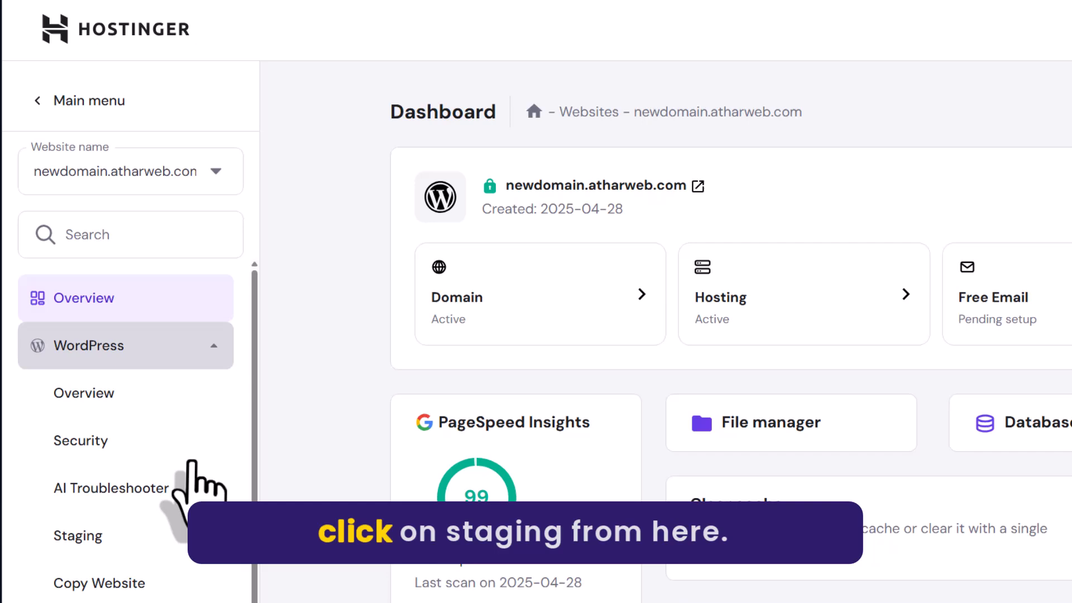
pyautogui.click(77, 536)
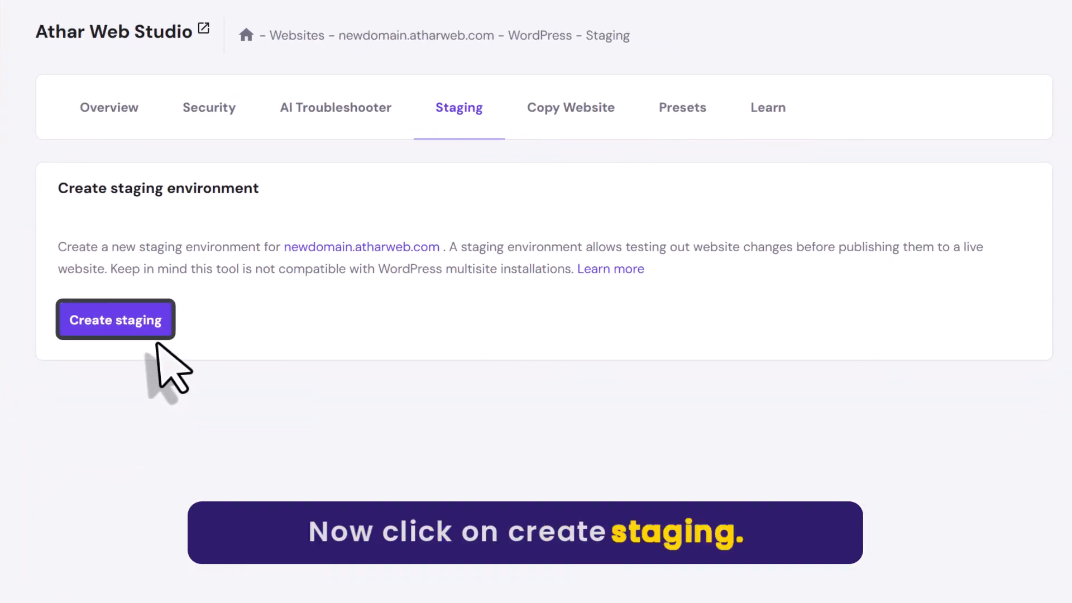
# Step: Create a staging environment on the 'stagingnew' subdomain and dismiss the progress notice
pyautogui.click(116, 320)
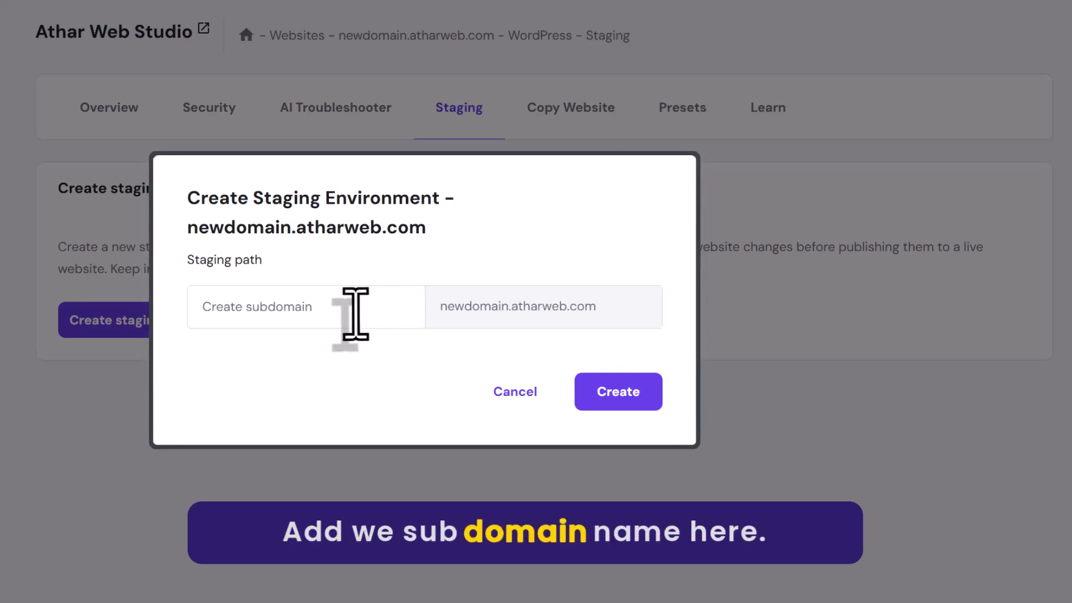
pyautogui.write('stagingnew')
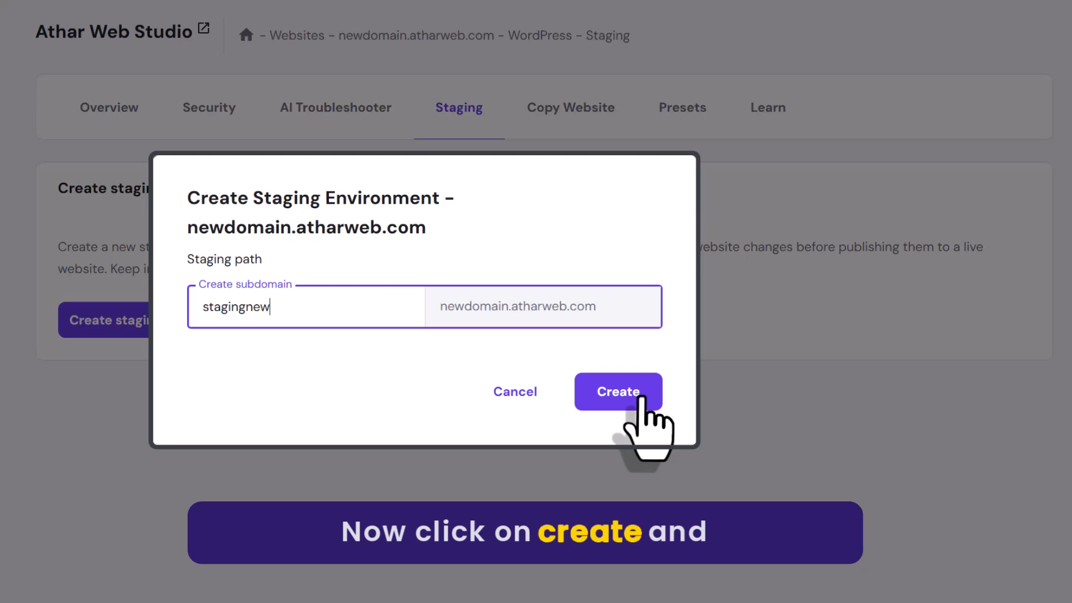
pyautogui.click(617, 392)
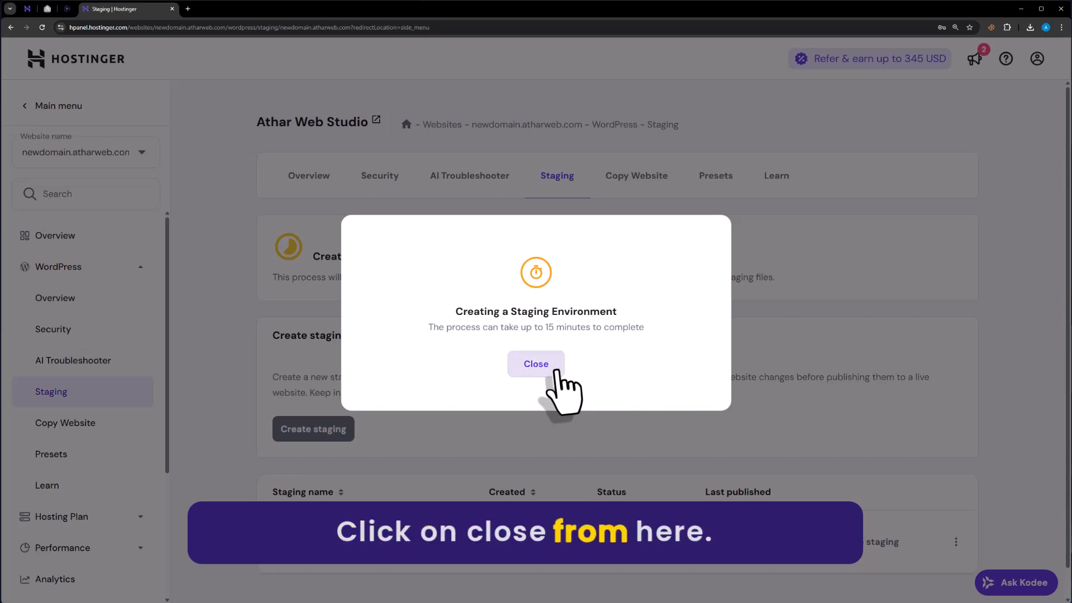
pyautogui.click(537, 363)
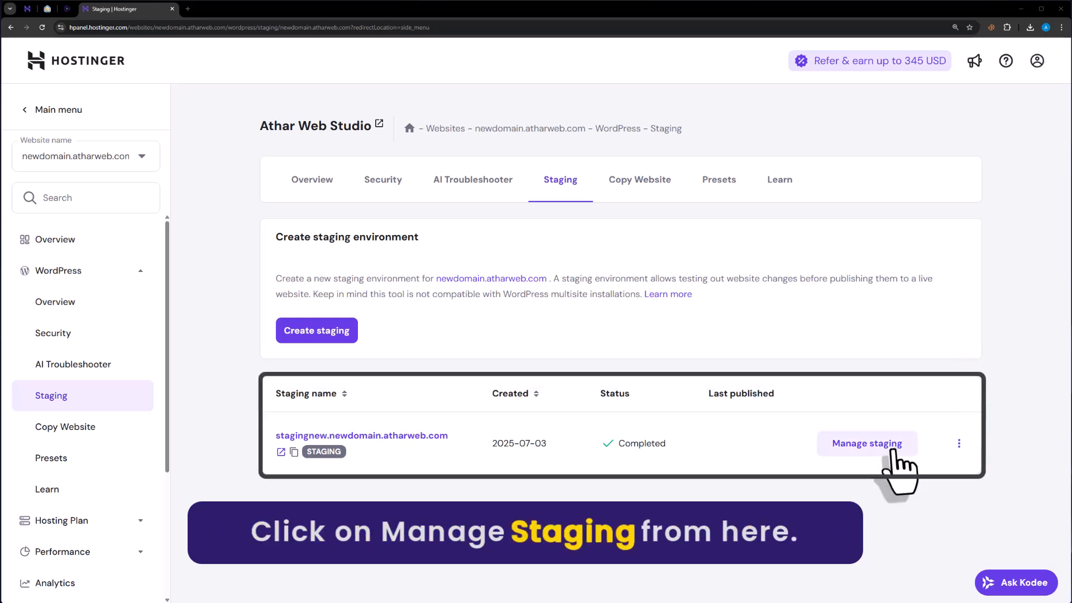
# Step: Manage the stagingnew site and launch its Staging Admin Panel
pyautogui.click(866, 443)
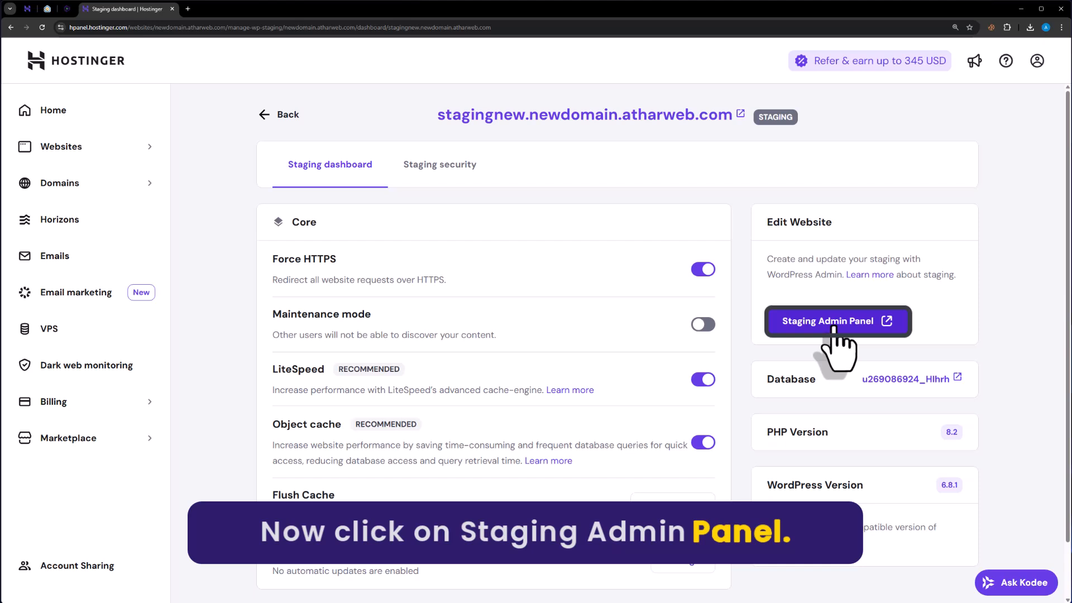
pyautogui.click(837, 320)
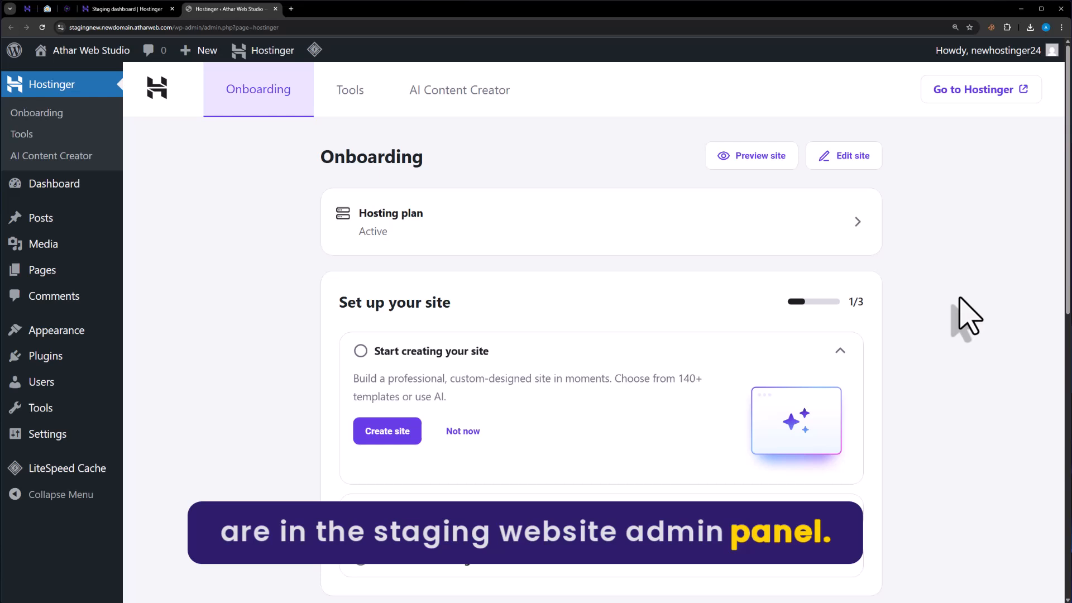
pyautogui.moveTo(195, 164)
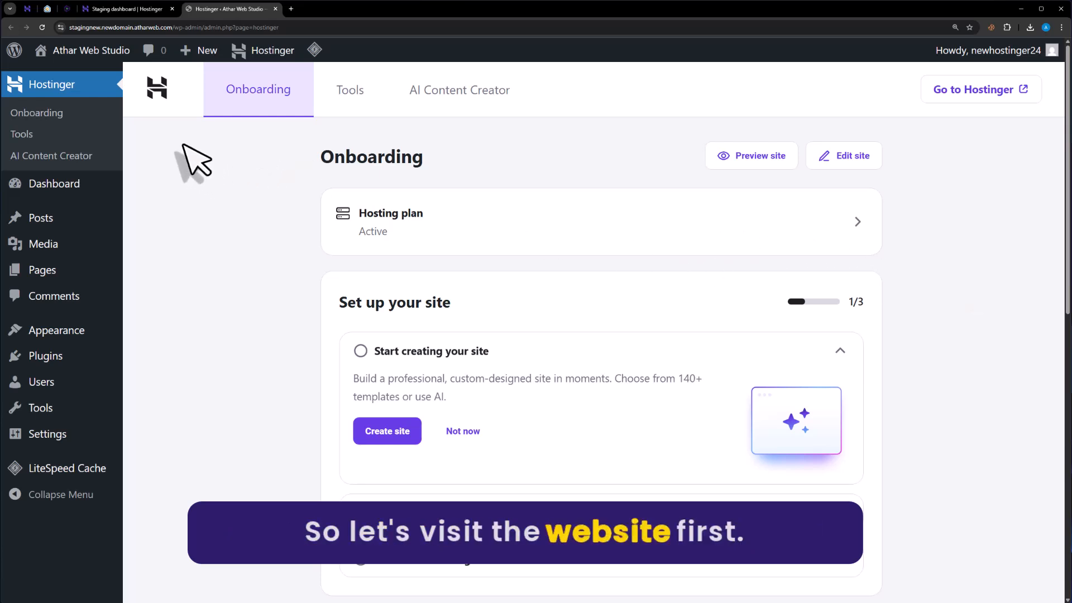
# Step: Preview the stagingnew front end showing Hello world!, then return to the admin tab
pyautogui.click(315, 8)
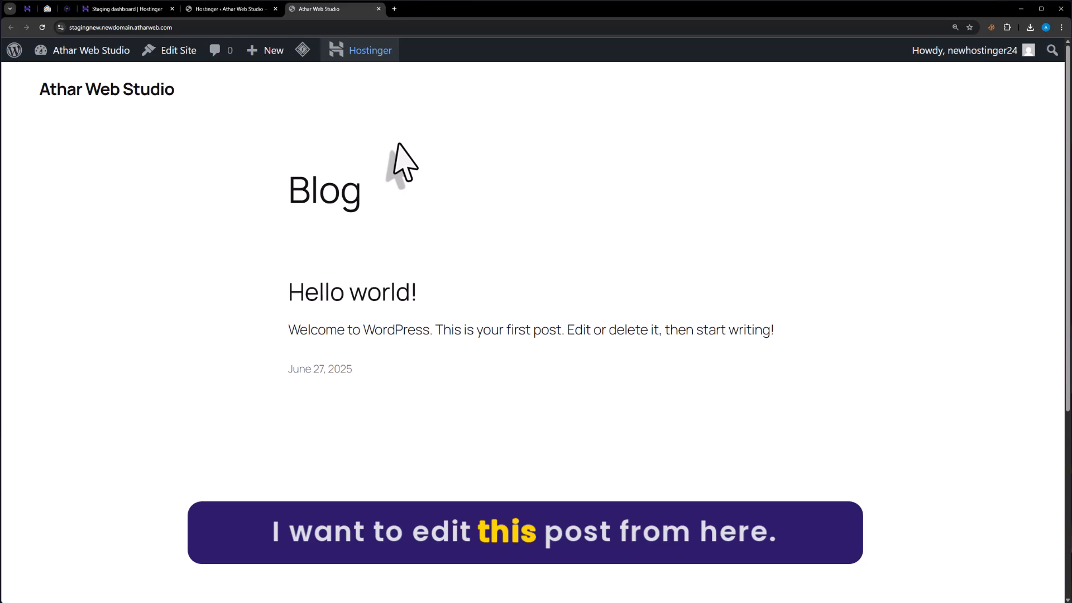
pyautogui.click(229, 9)
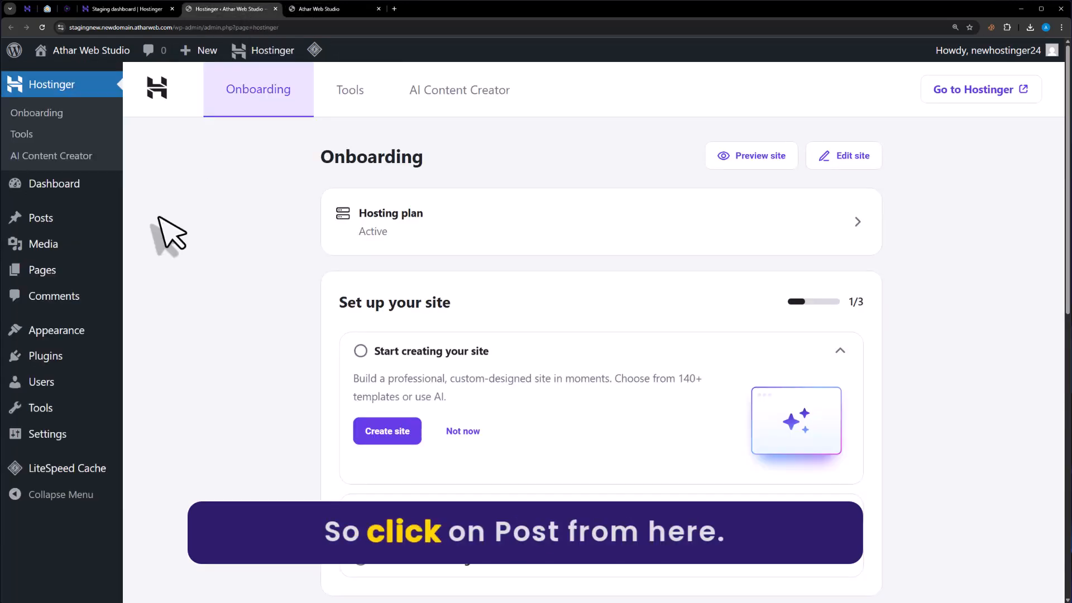
# Step: Change the Hello world! post to "Let's see how staging webstie works in hostinger." and save
pyautogui.click(41, 217)
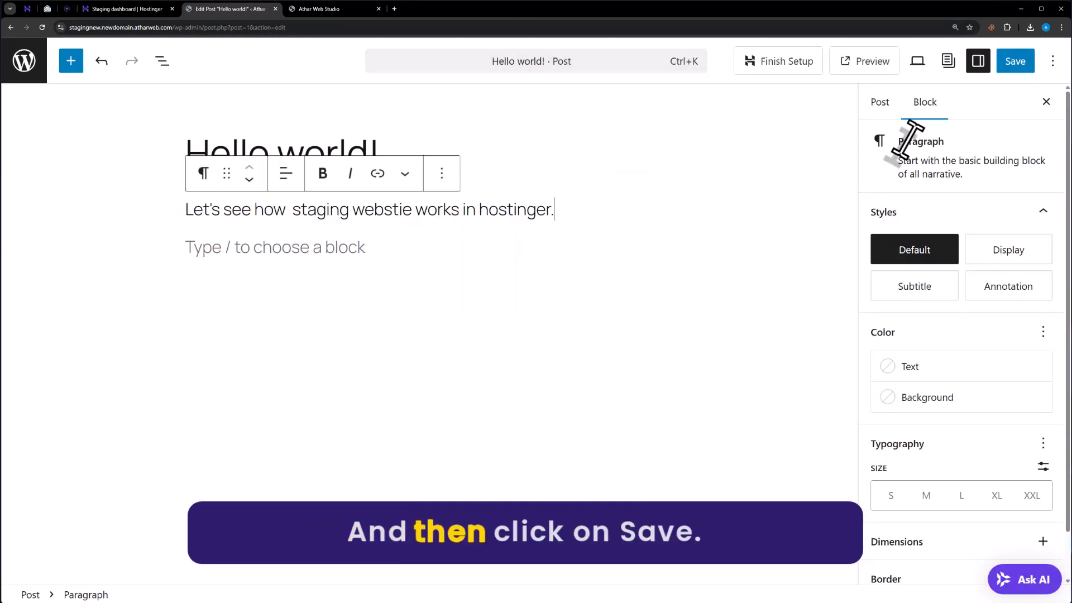
pyautogui.click(1015, 61)
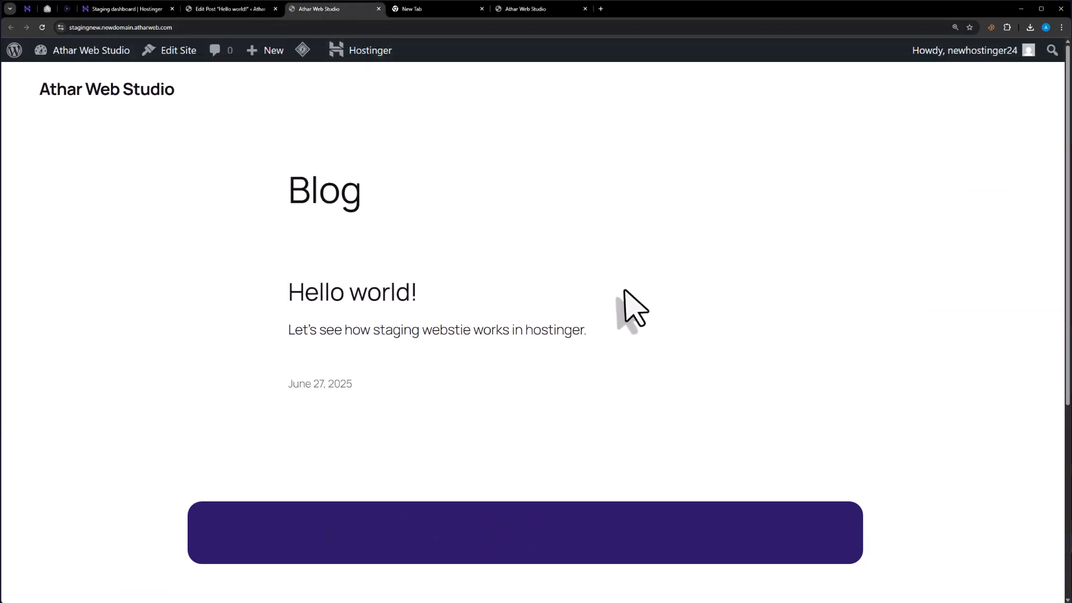
pyautogui.moveTo(585, 280)
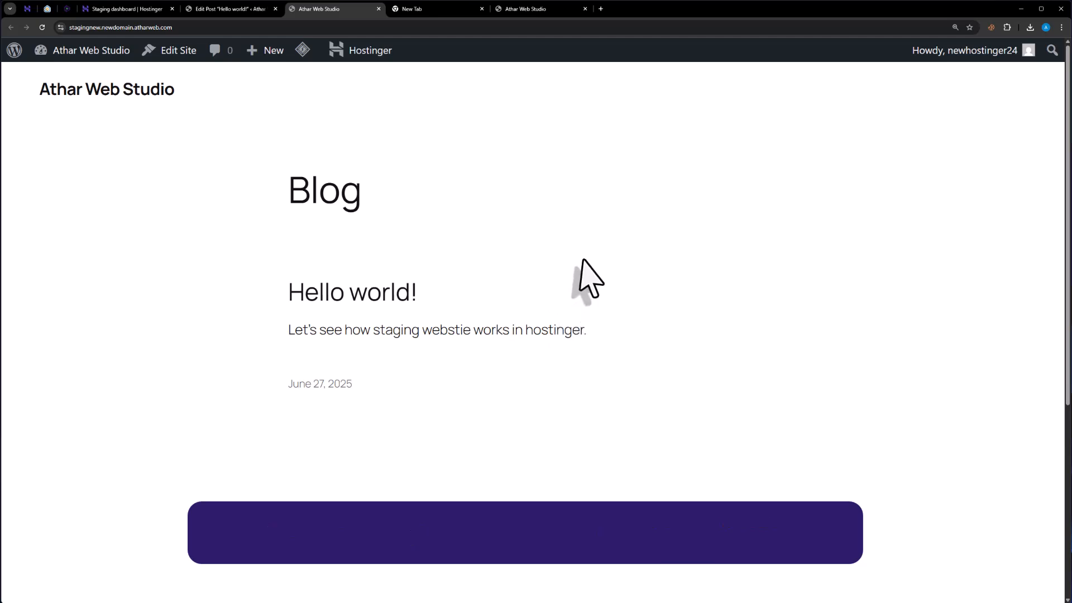
# Step: Switch tabs to check the updated post and return to the staging dashboard
pyautogui.click(536, 8)
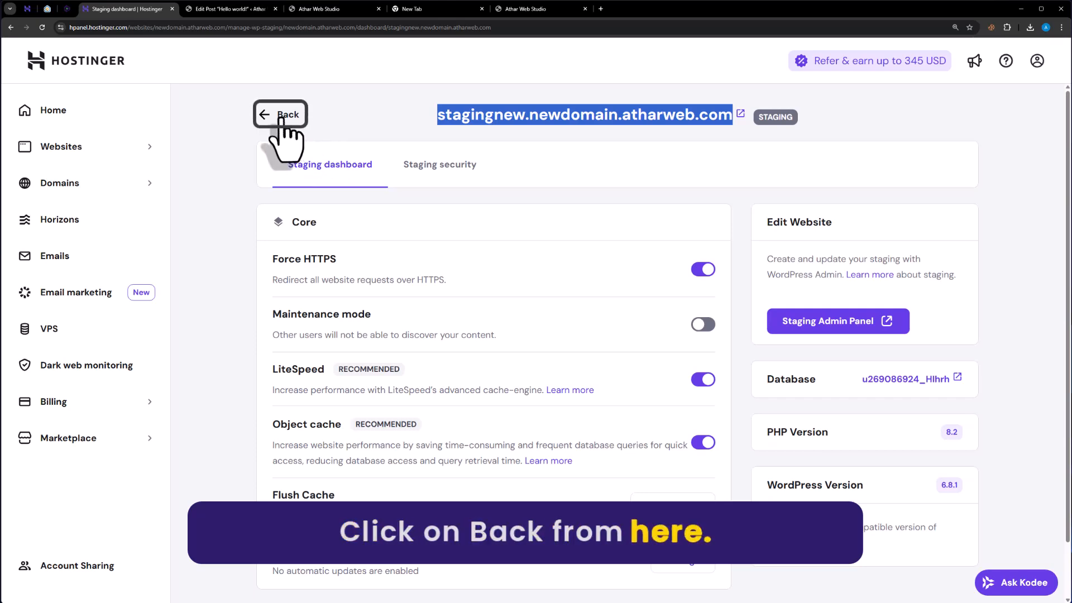
# Step: Go back to the staging list and choose Publish from stagingnew's actions menu
pyautogui.click(280, 114)
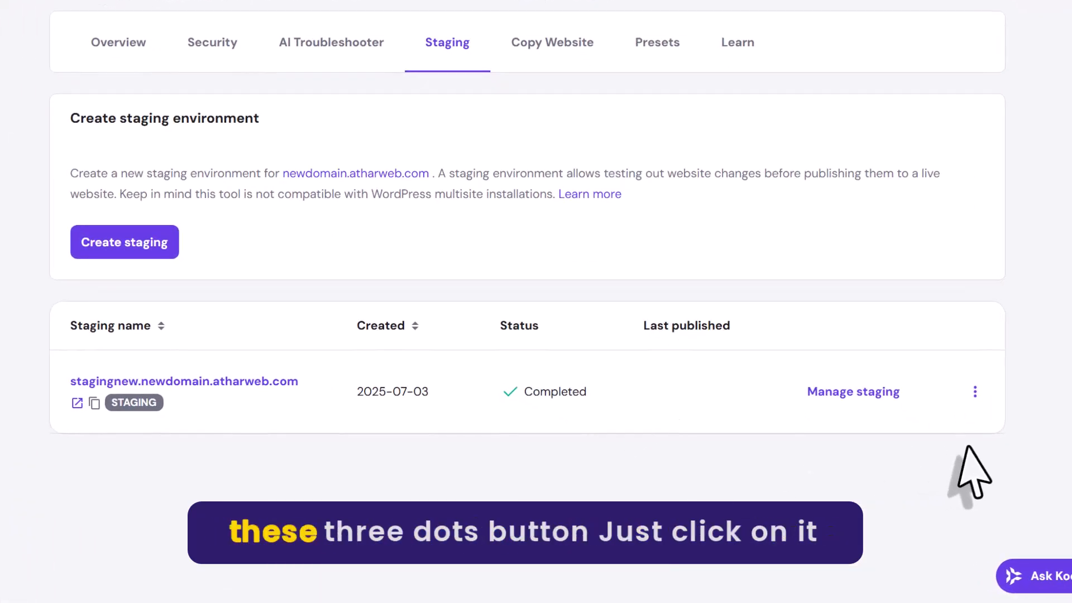
pyautogui.click(974, 391)
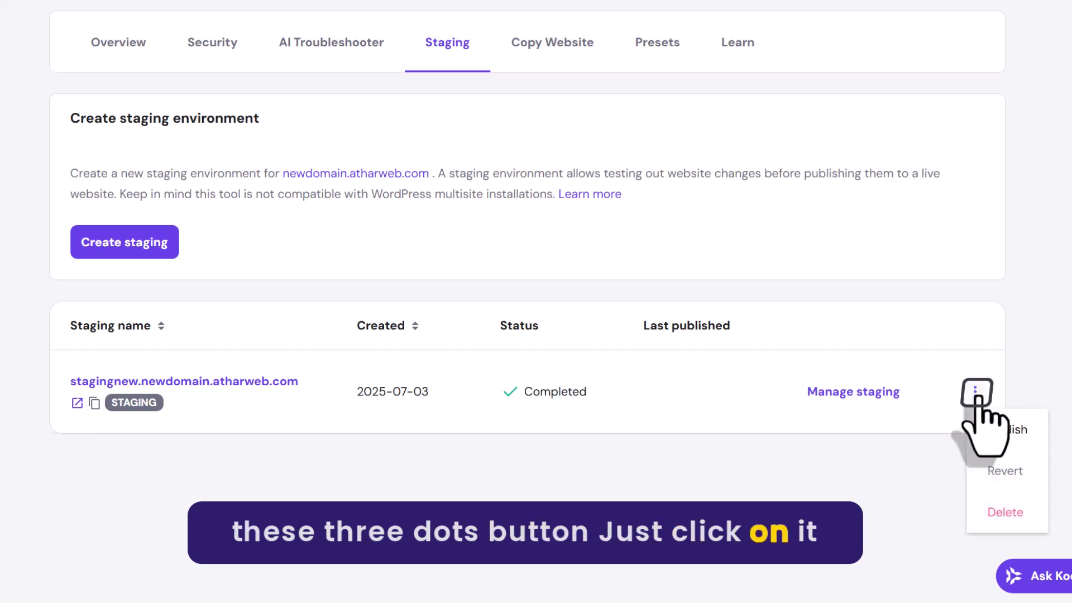
pyautogui.click(1016, 429)
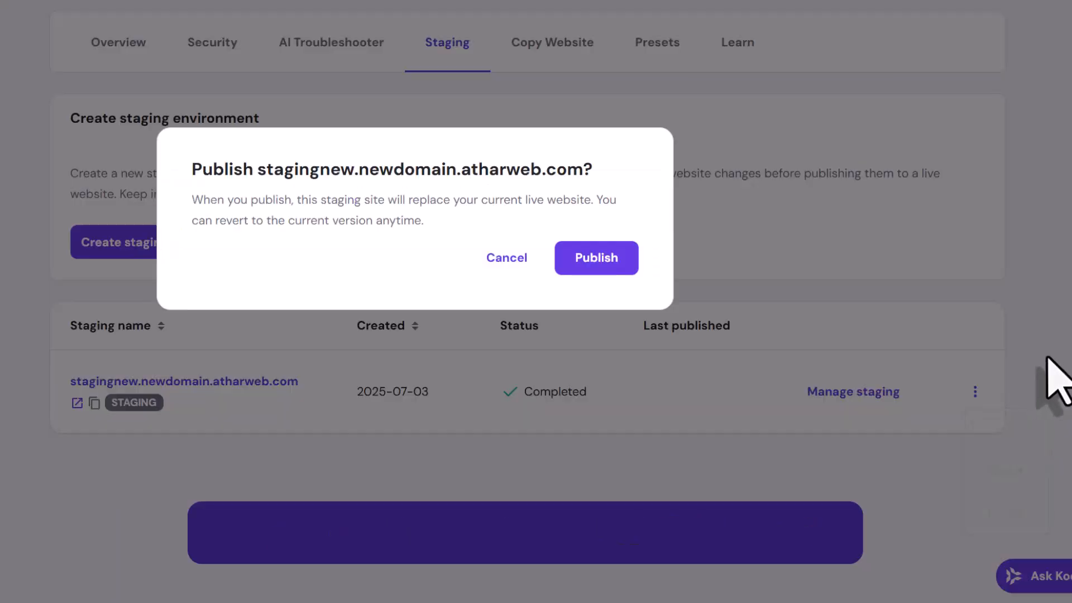
# Step: Confirm publishing stagingnew over the live site and dismiss the notice
pyautogui.click(596, 258)
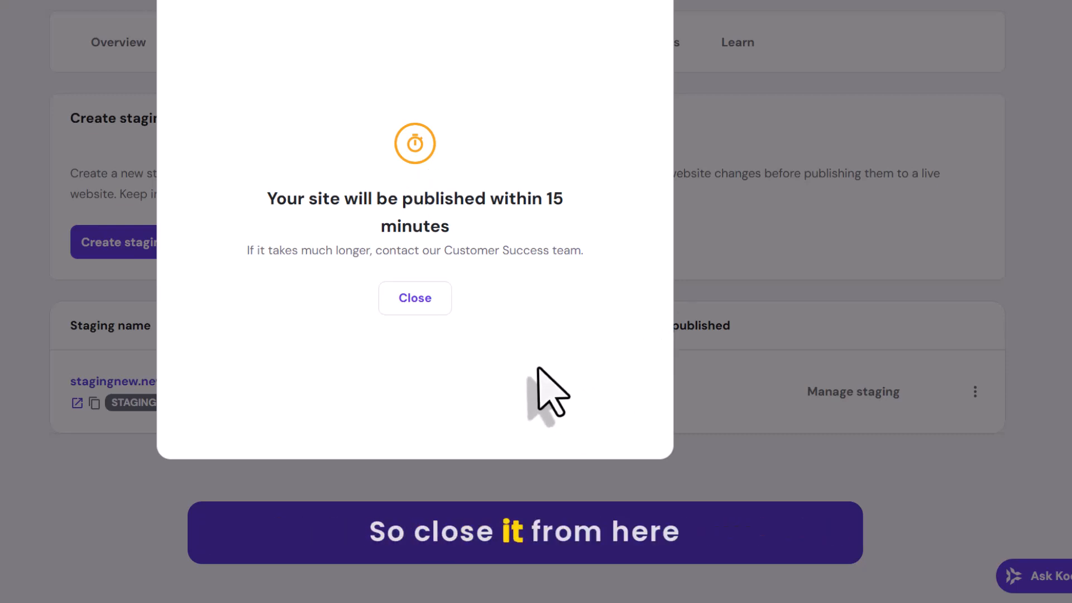
pyautogui.click(414, 298)
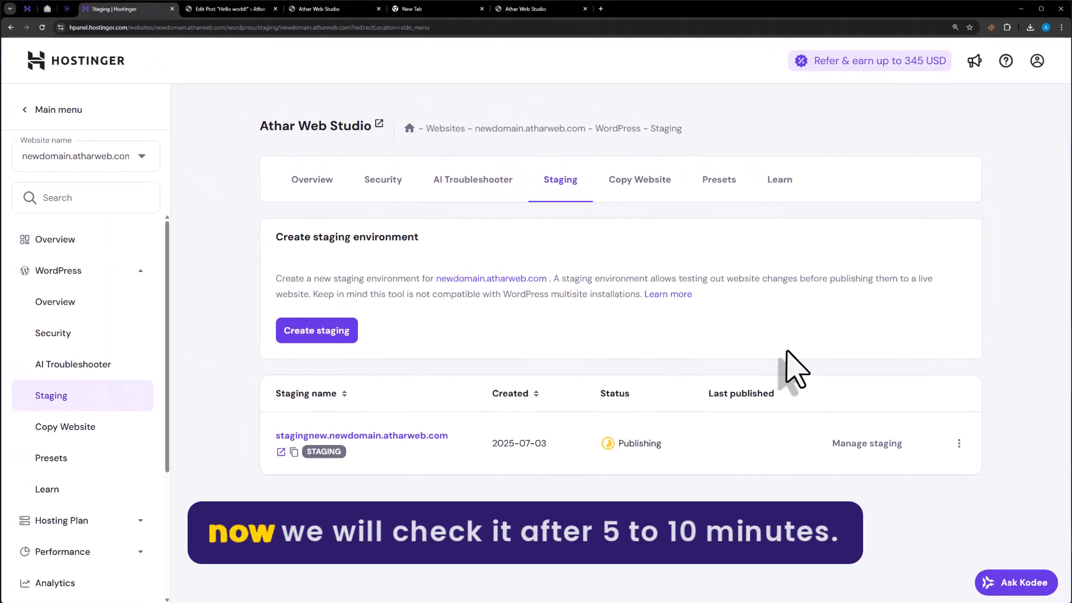